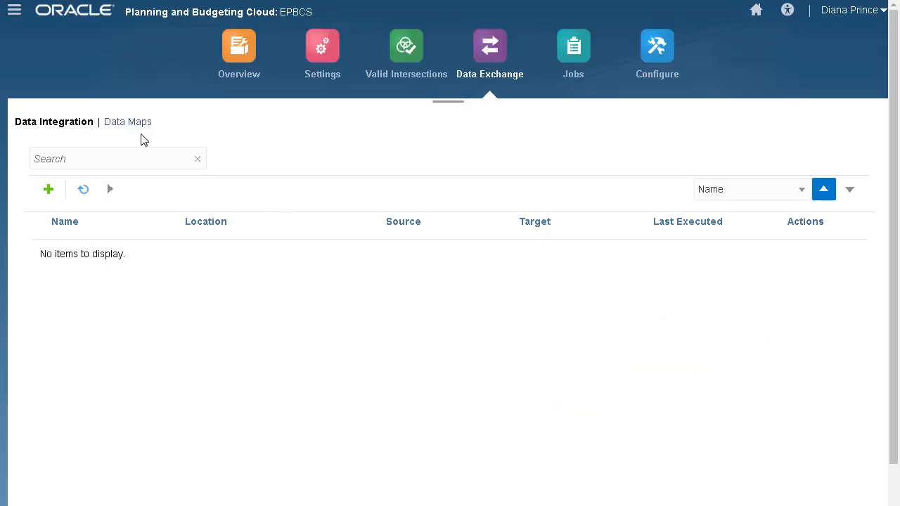
Step: Open the Data Maps list to begin a new, unnamed data map
left_click(47, 189)
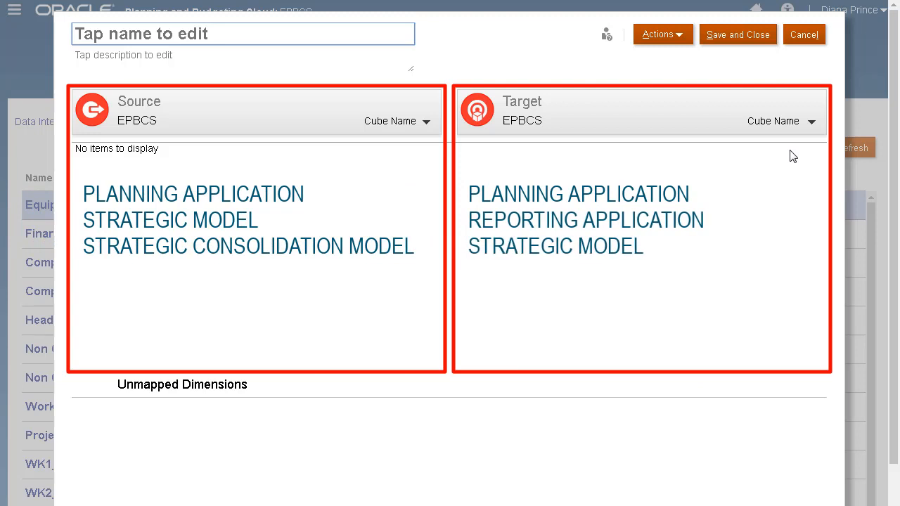
Step: Name the map 'PLN to SM', sourcing cube OEP_FS and targeting model Financials_SM
type("PLN to SM")
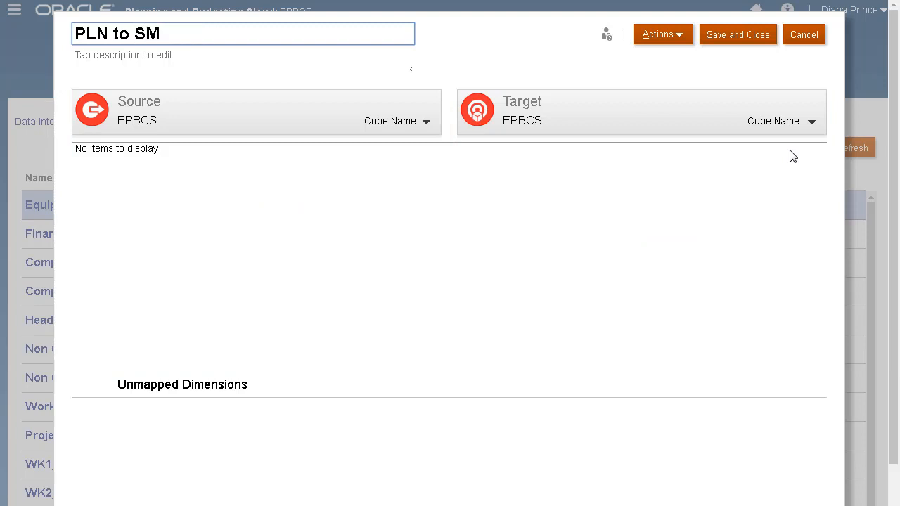
left_click(429, 121)
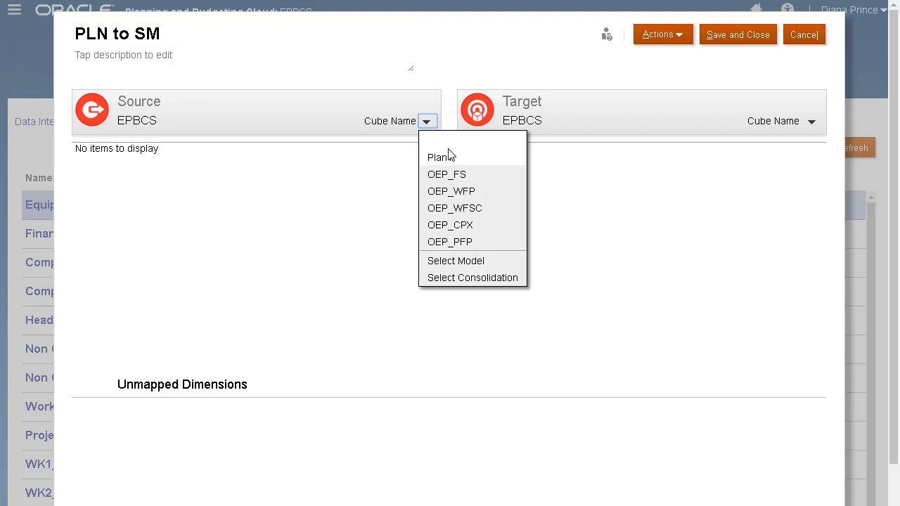
left_click(447, 173)
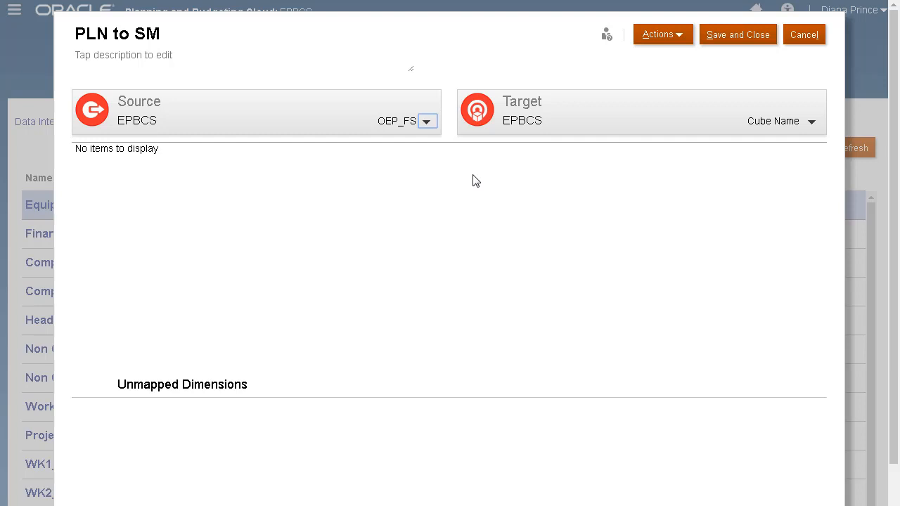
left_click(818, 121)
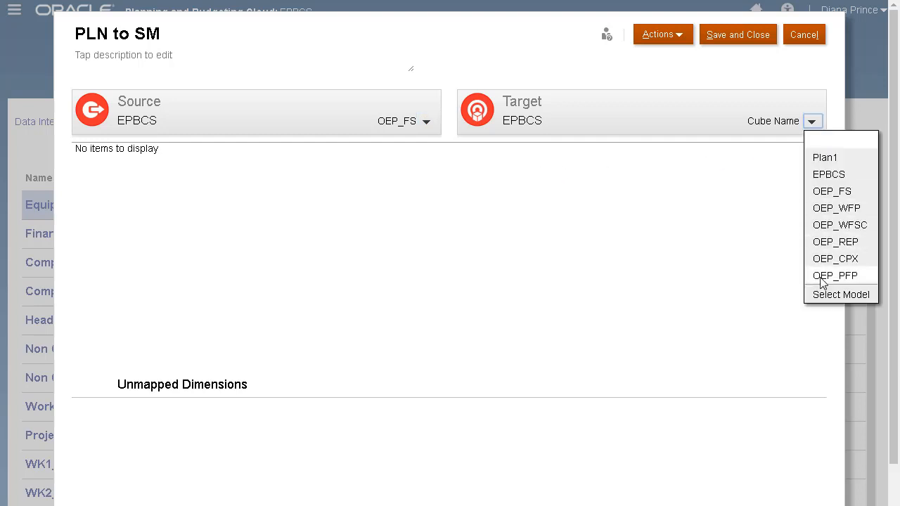
left_click(841, 294)
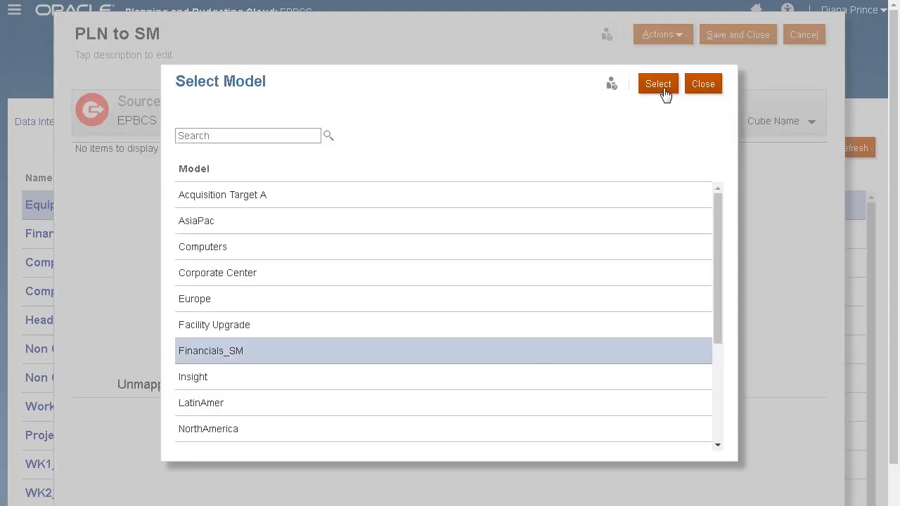
left_click(659, 84)
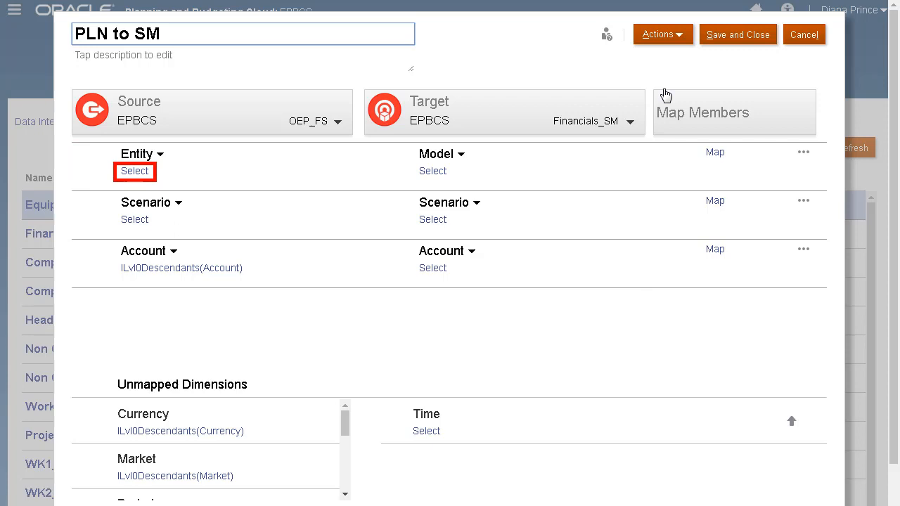
Step: Select Sales US as the source Entity, and map Years as a source for Time
left_click(243, 33)
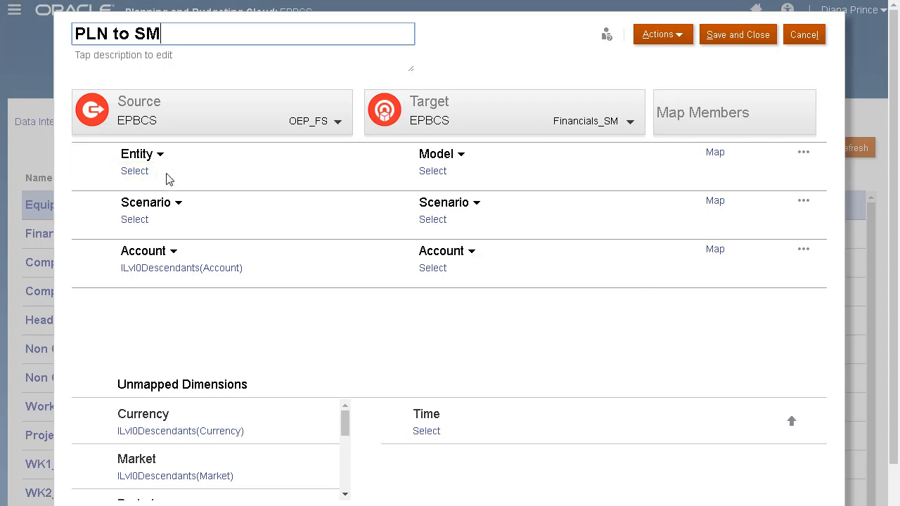
left_click(134, 170)
type("Sales US")
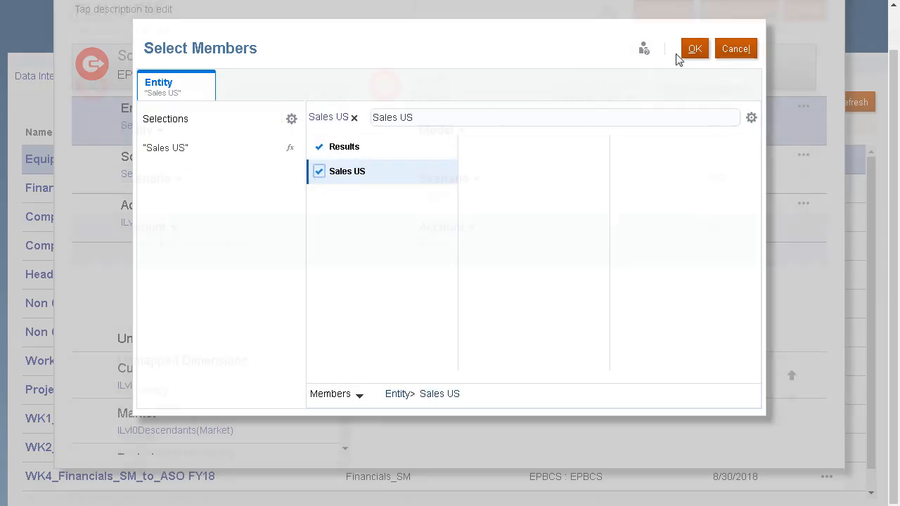
left_click(695, 48)
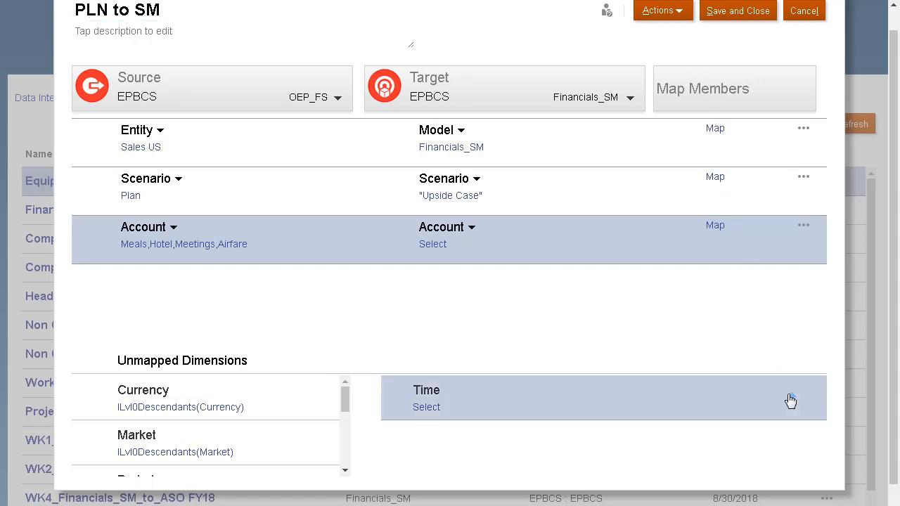
left_click(139, 275)
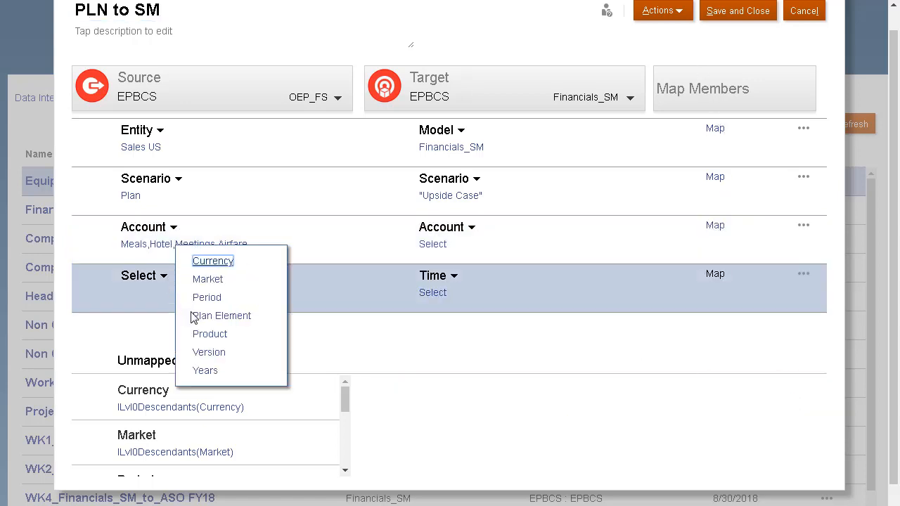
left_click(205, 371)
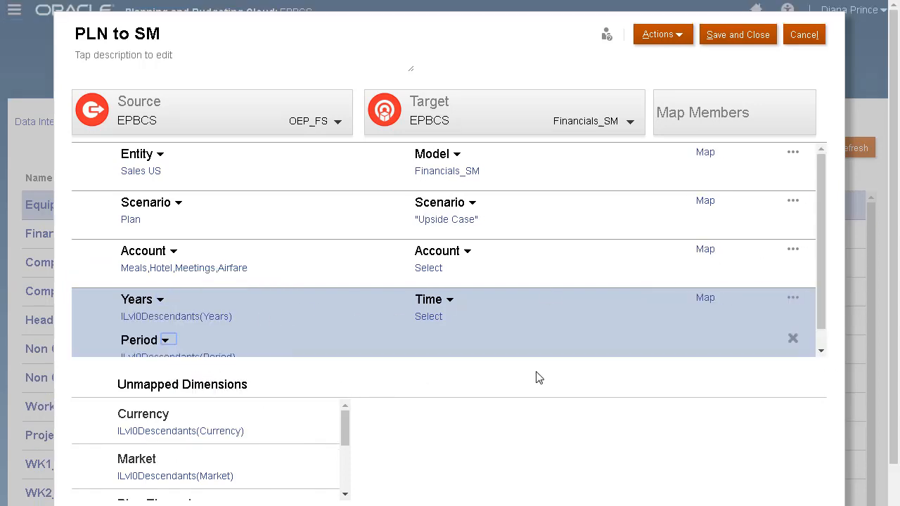
scroll("down", 3)
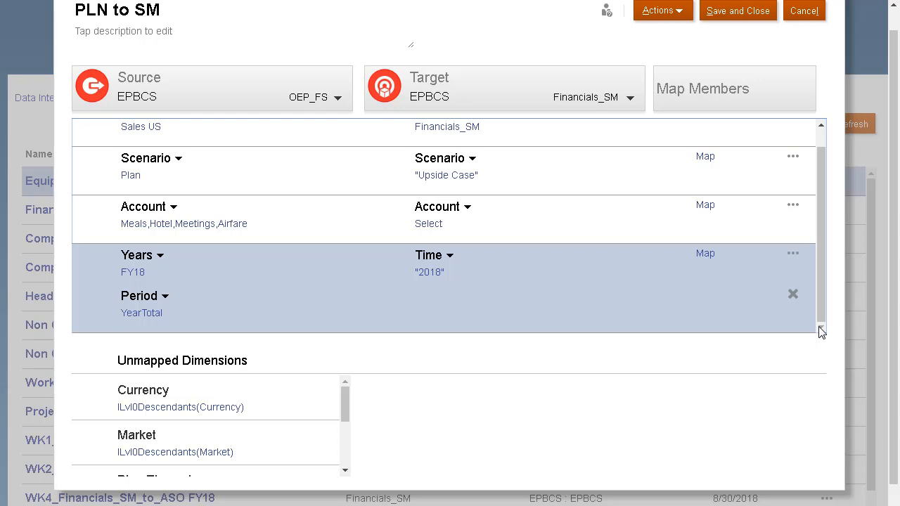
mouse_move(706, 207)
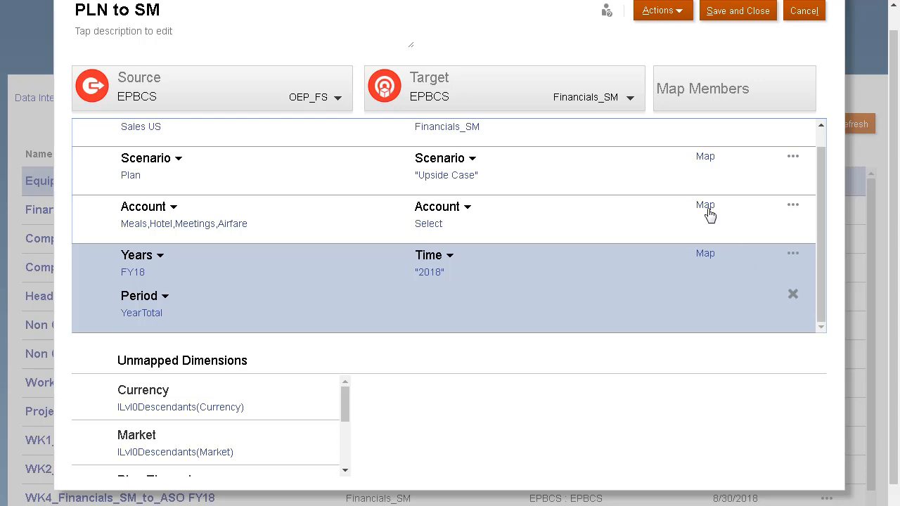
Step: Open the Account member-mapping editor and review its Basic Info, Source and Target selections
left_click(704, 205)
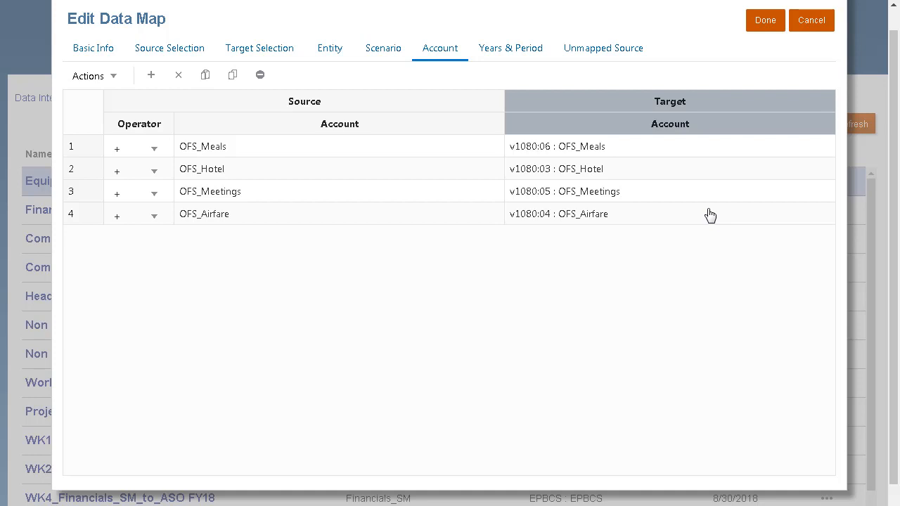
left_click(93, 48)
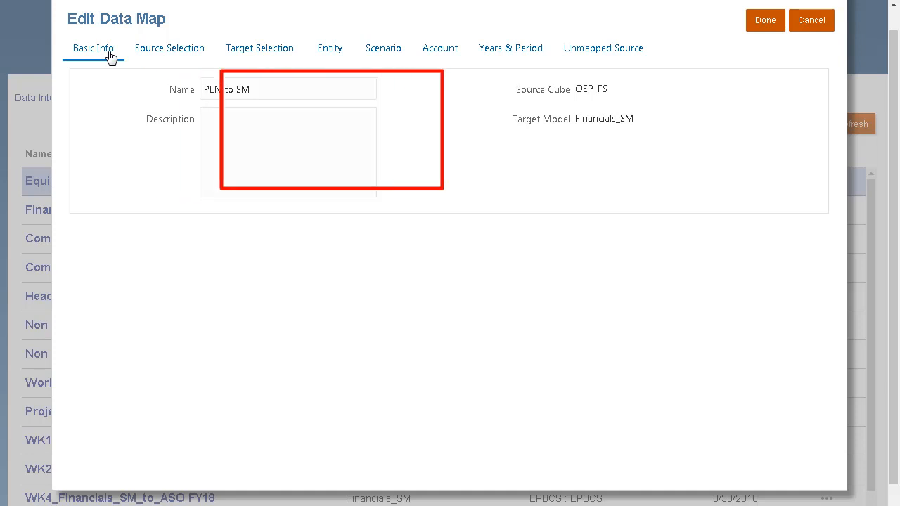
left_click(169, 48)
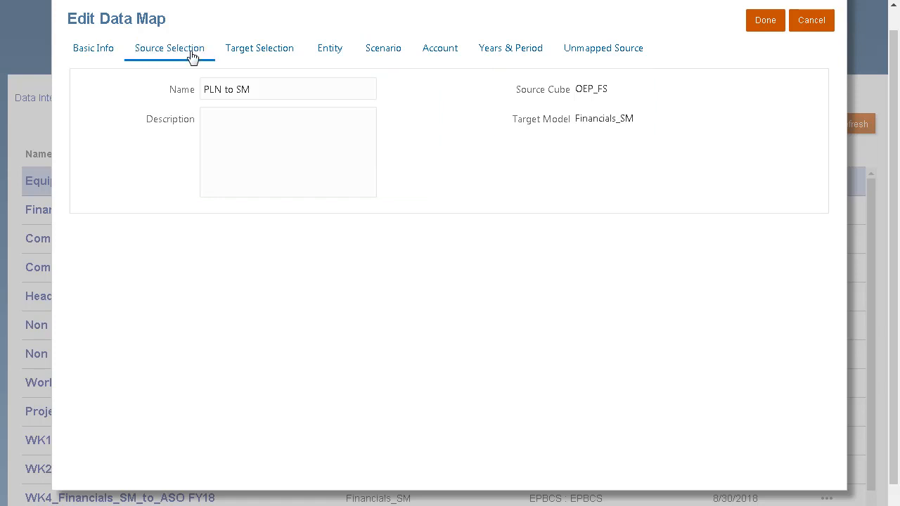
left_click(169, 48)
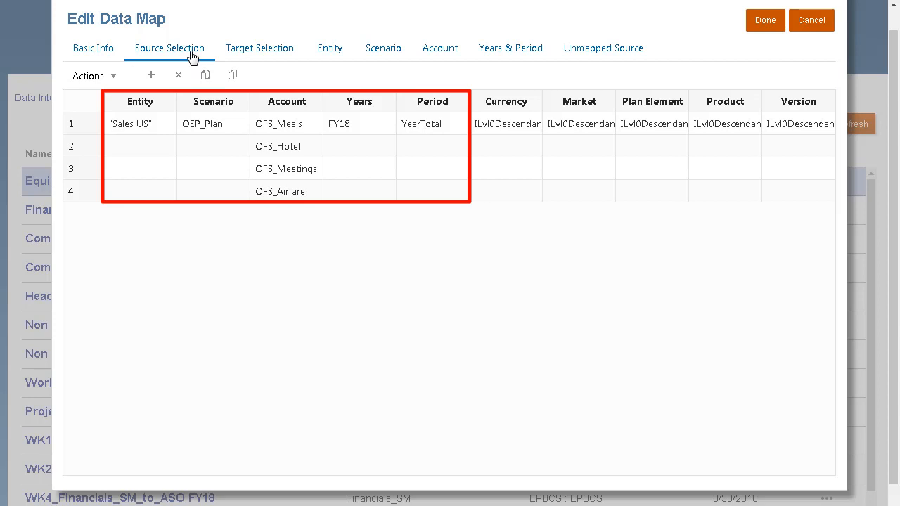
left_click(259, 47)
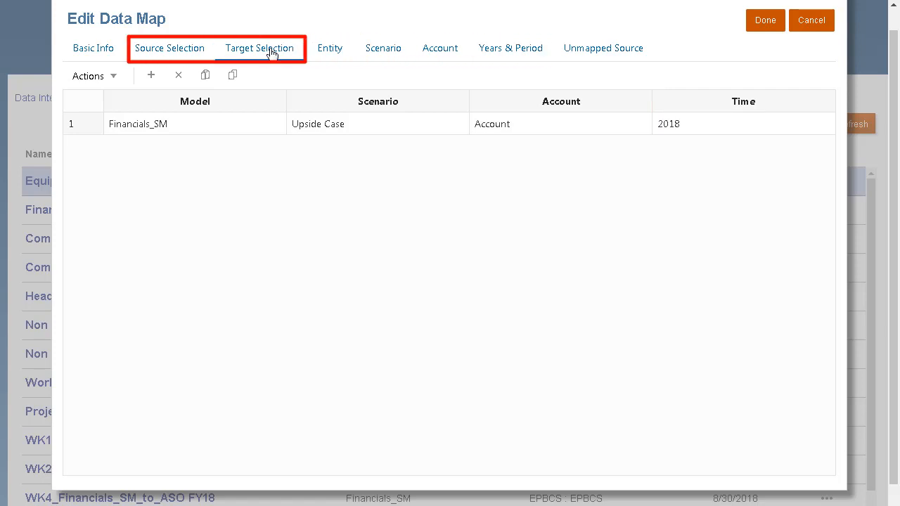
left_click(260, 48)
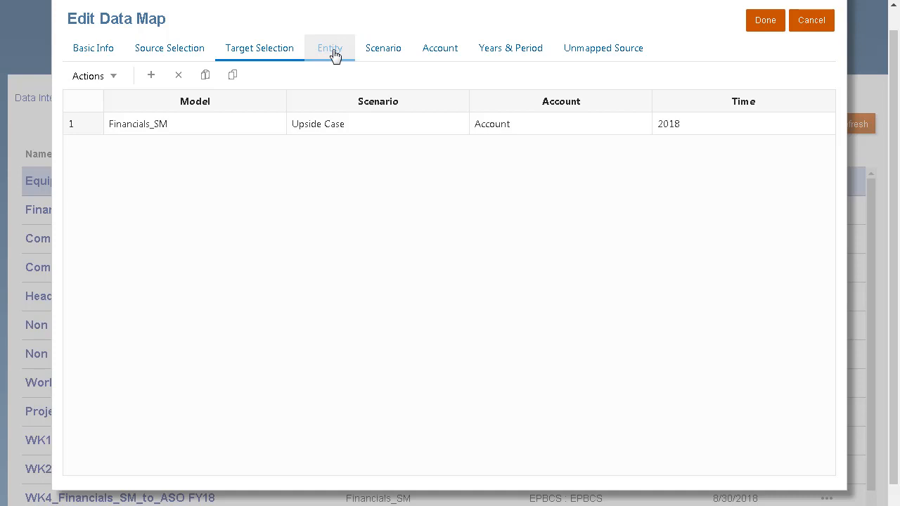
Step: Map entity Sales US to Financials_SM and OEP_Plan to Upside Case, then check OFS_Meals' target
left_click(329, 48)
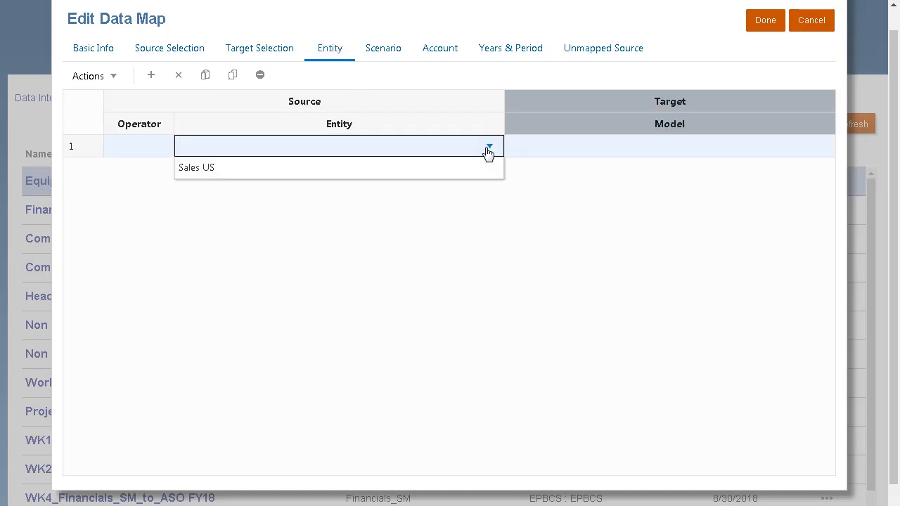
left_click(197, 167)
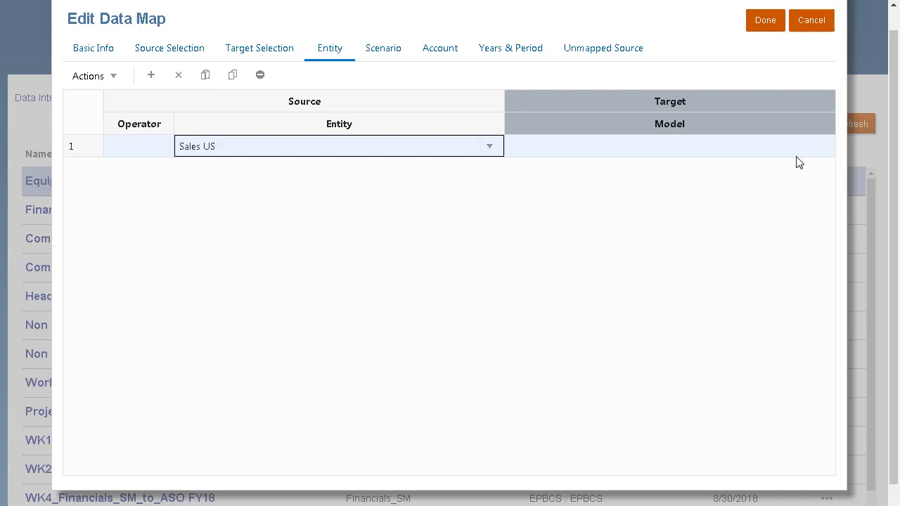
left_click(670, 146)
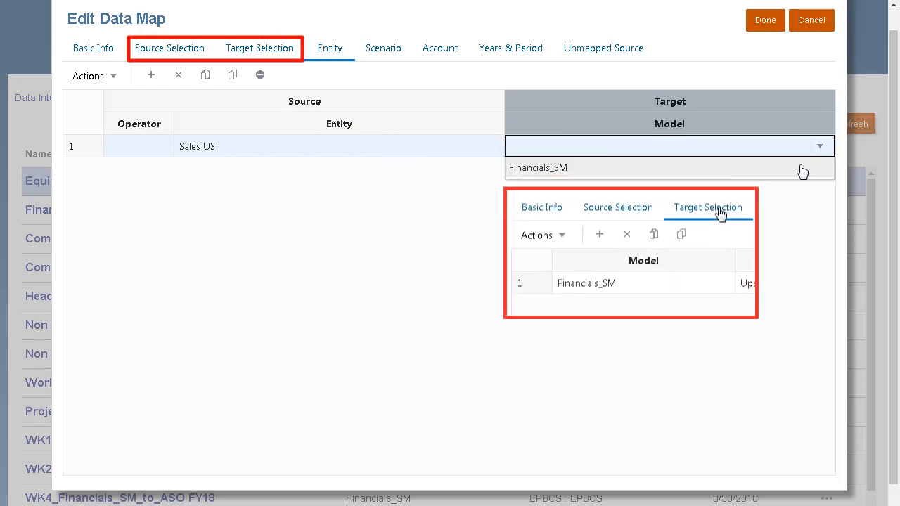
left_click(382, 48)
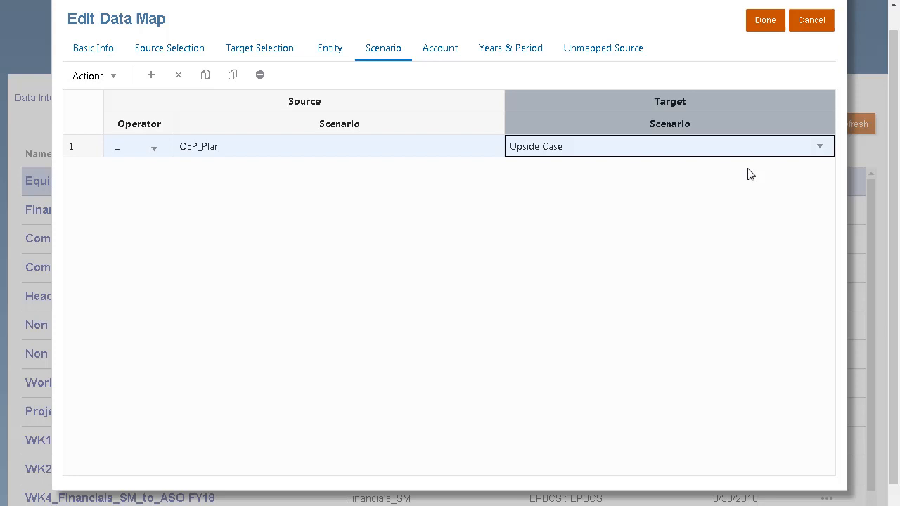
left_click(439, 48)
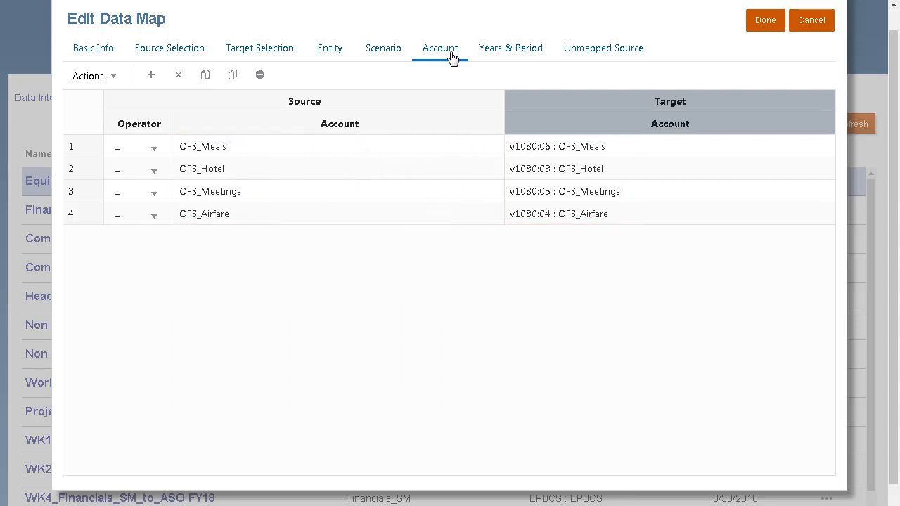
left_click(821, 146)
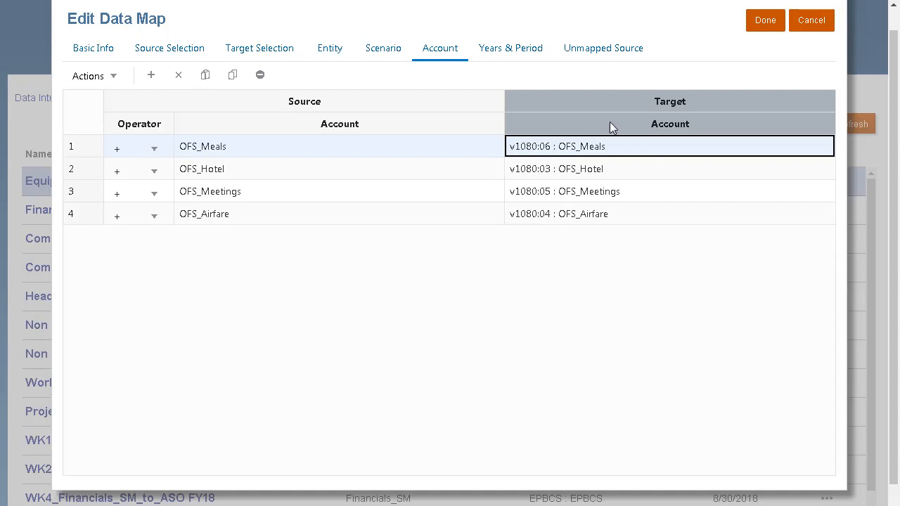
Step: Map FY18 YearTotal to Time 2018, review unmapped source dimensions, and finish editing
left_click(511, 47)
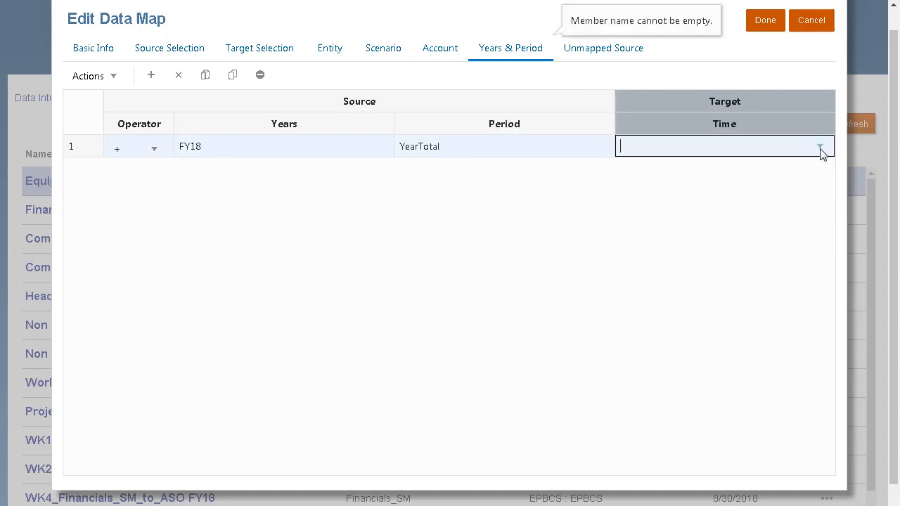
type("2018")
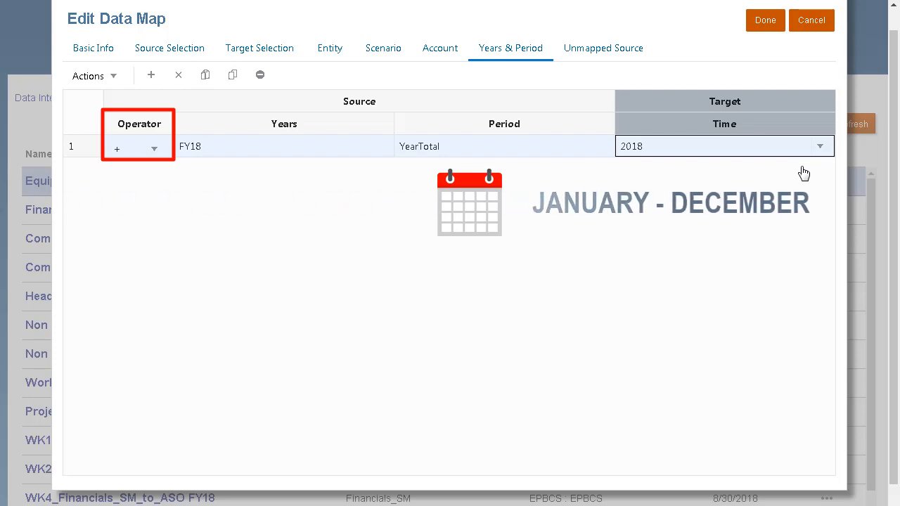
left_click(604, 48)
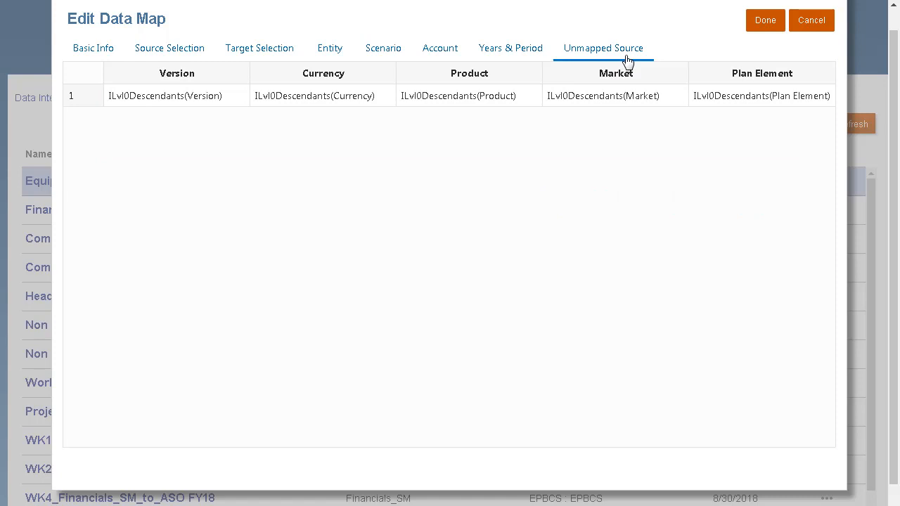
mouse_move(744, 40)
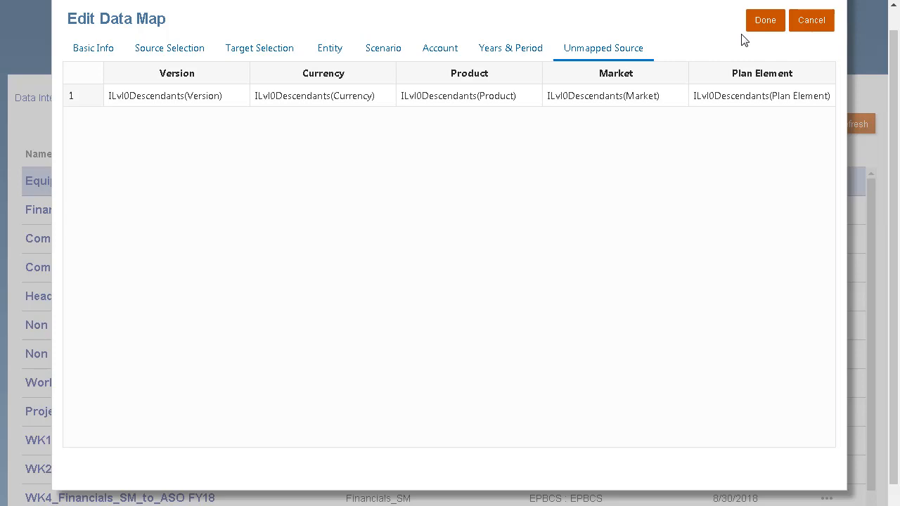
left_click(766, 19)
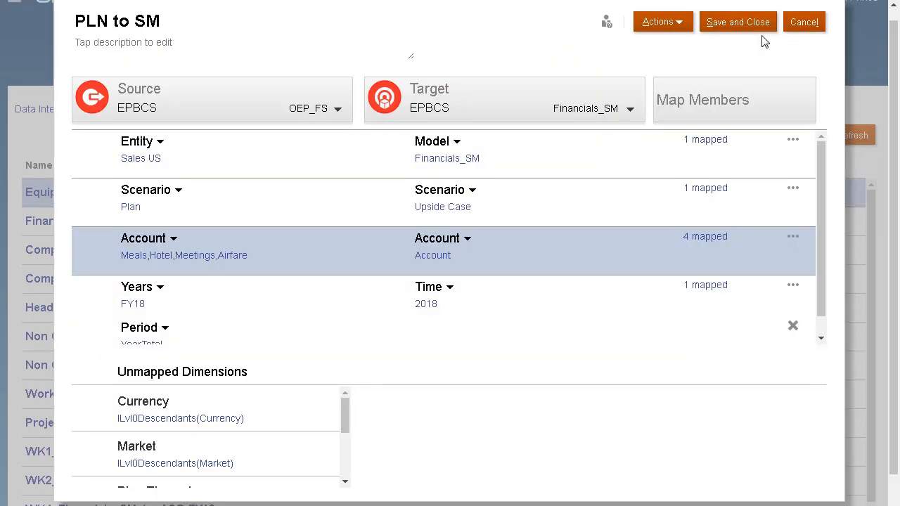
mouse_move(472, 289)
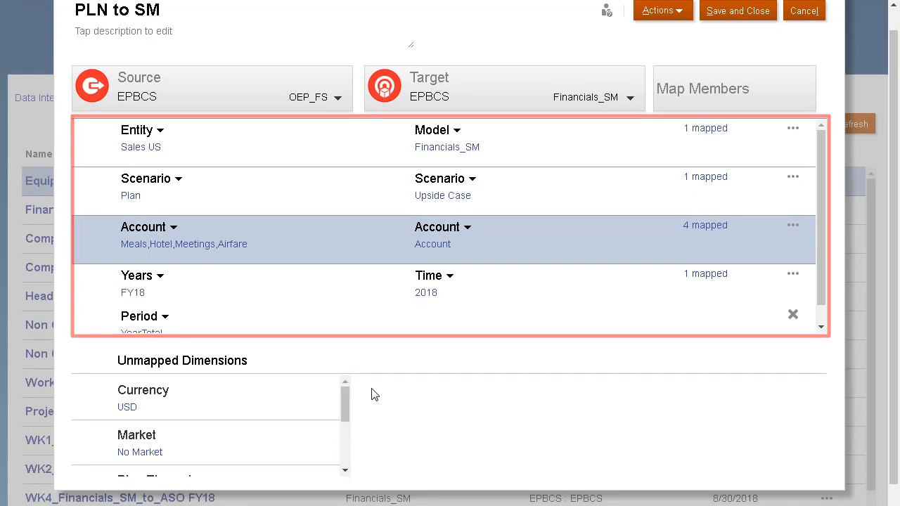
Step: Scroll through the PLN to SM dimension summary before saving and closing
scroll("down", 3)
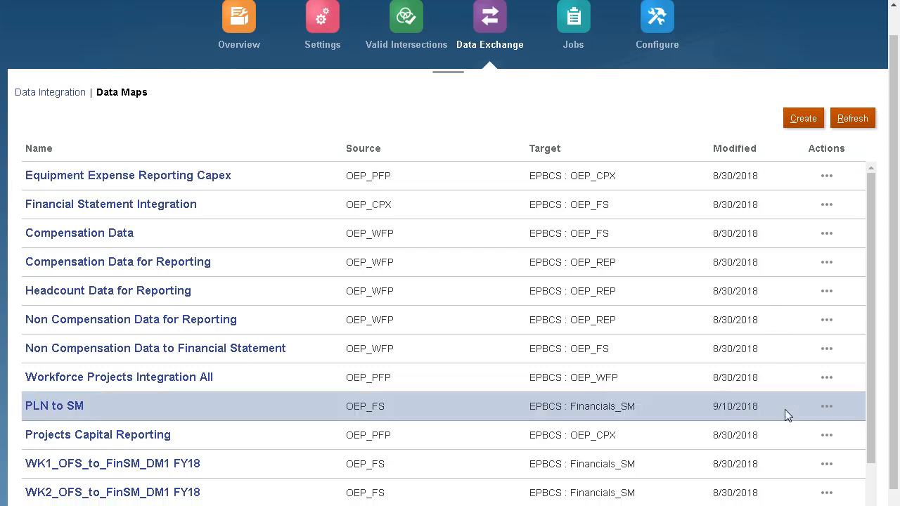
left_click(827, 406)
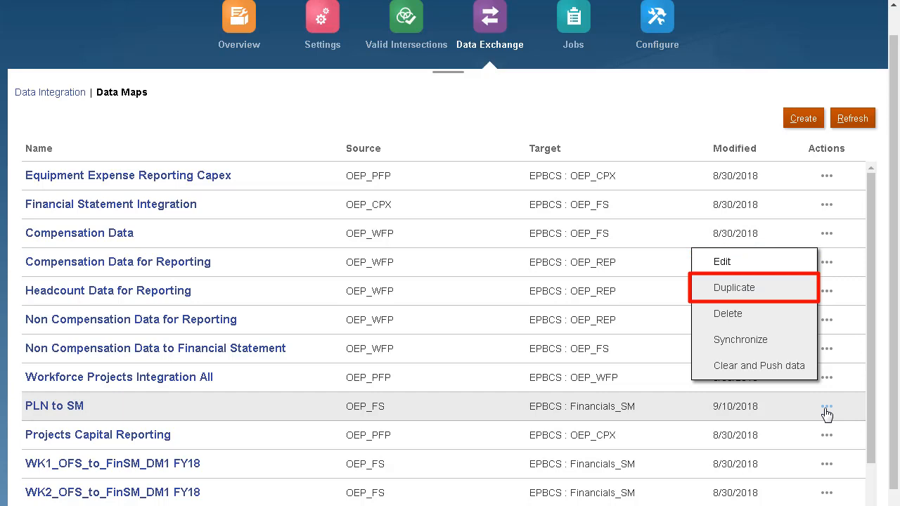
mouse_move(741, 340)
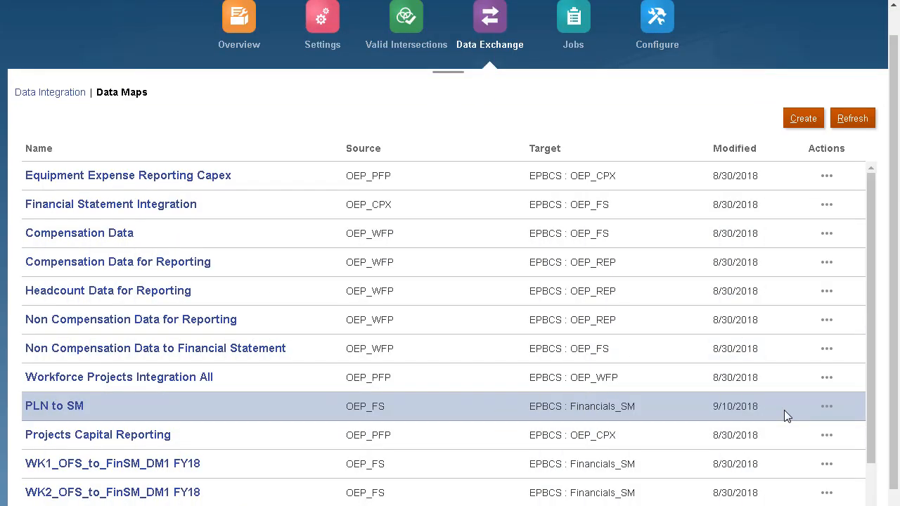
mouse_move(820, 408)
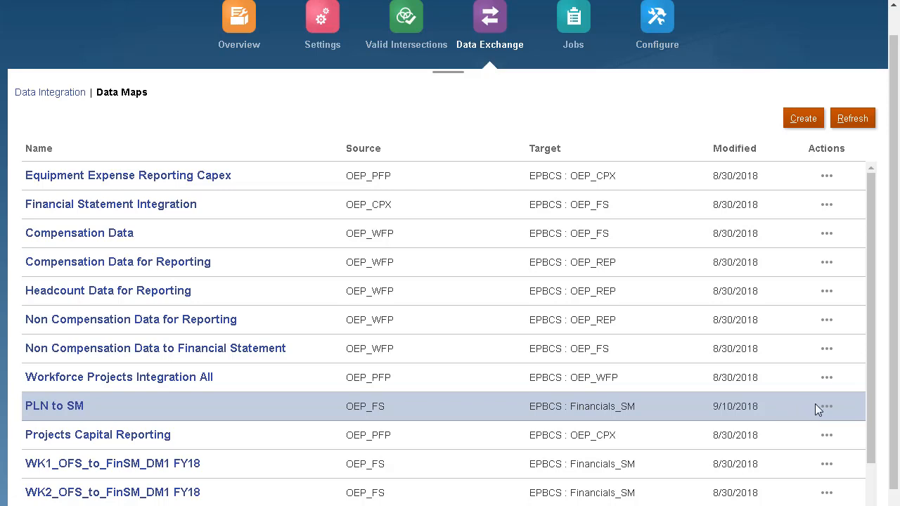
left_click(827, 407)
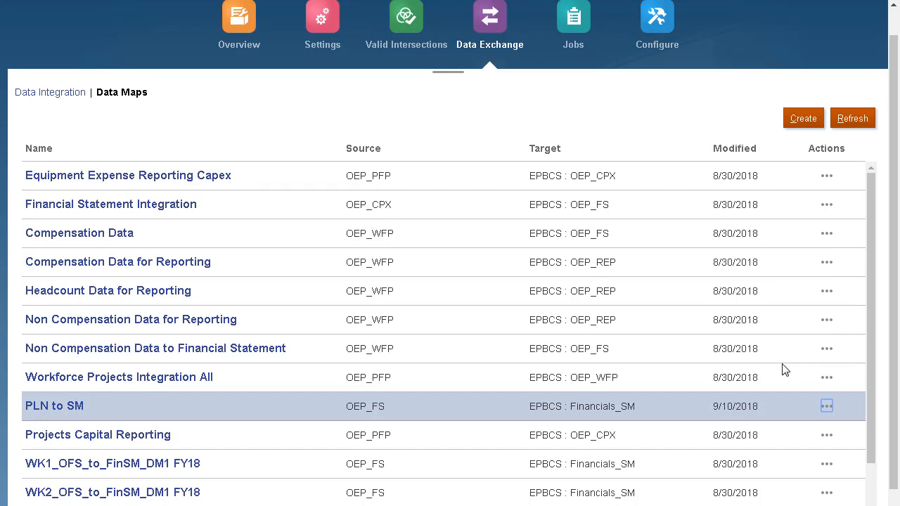
mouse_move(486, 123)
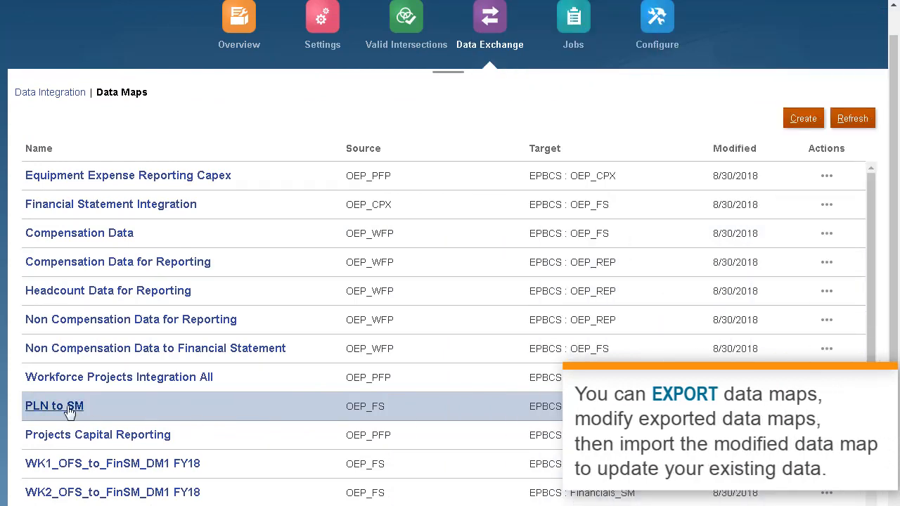
Step: Export the PLN to SM data map to Excel from the Actions menu
left_click(54, 406)
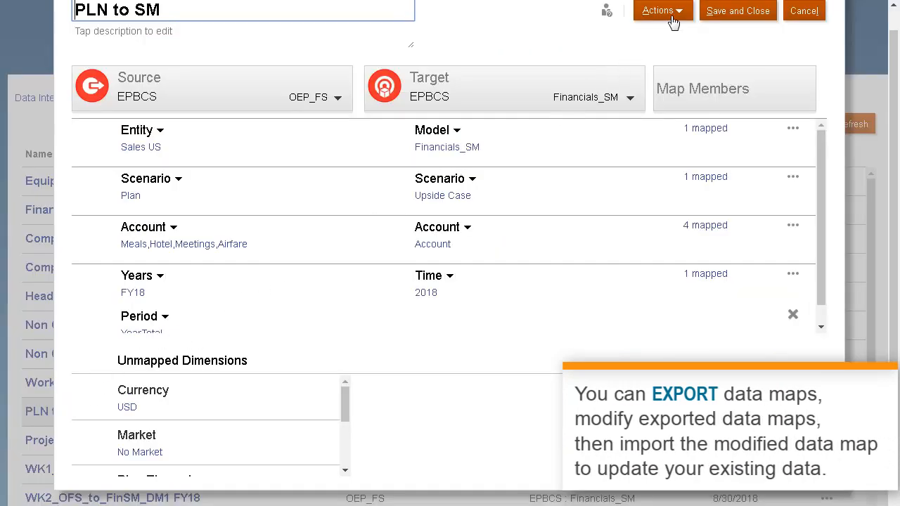
left_click(662, 11)
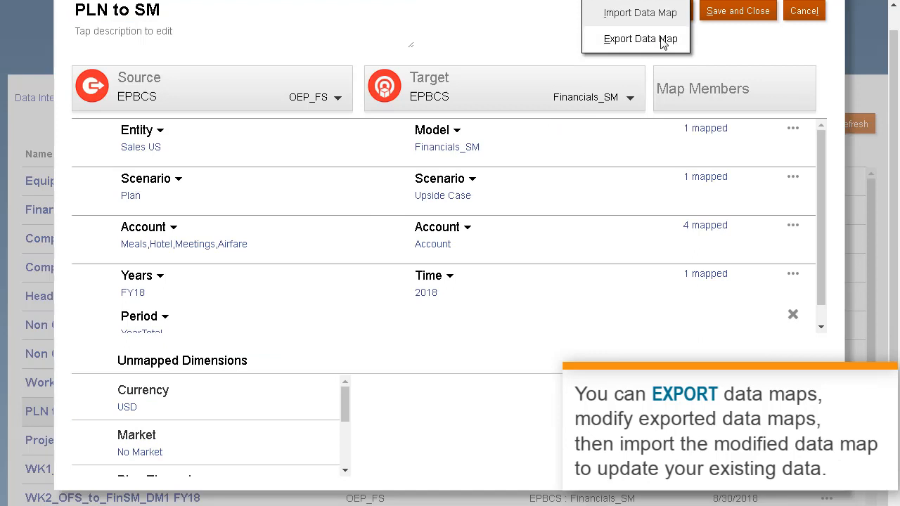
left_click(638, 38)
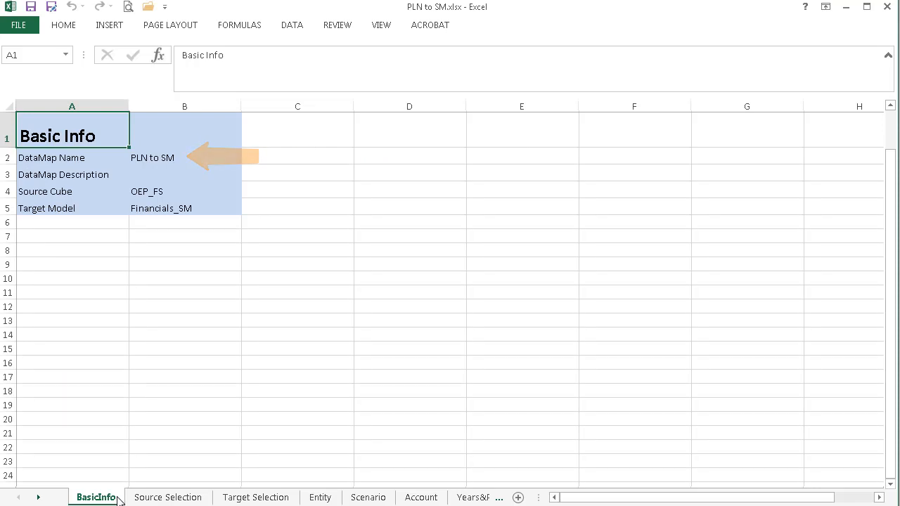
left_click(169, 497)
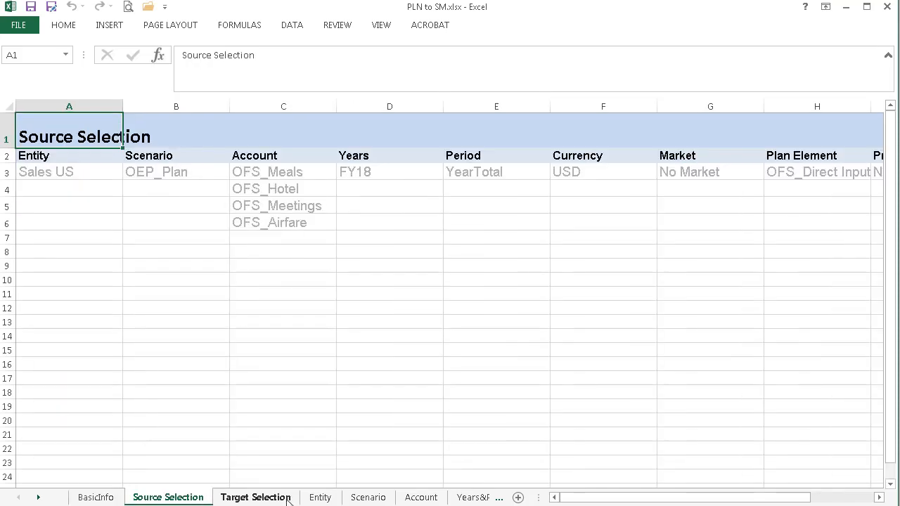
left_click(420, 497)
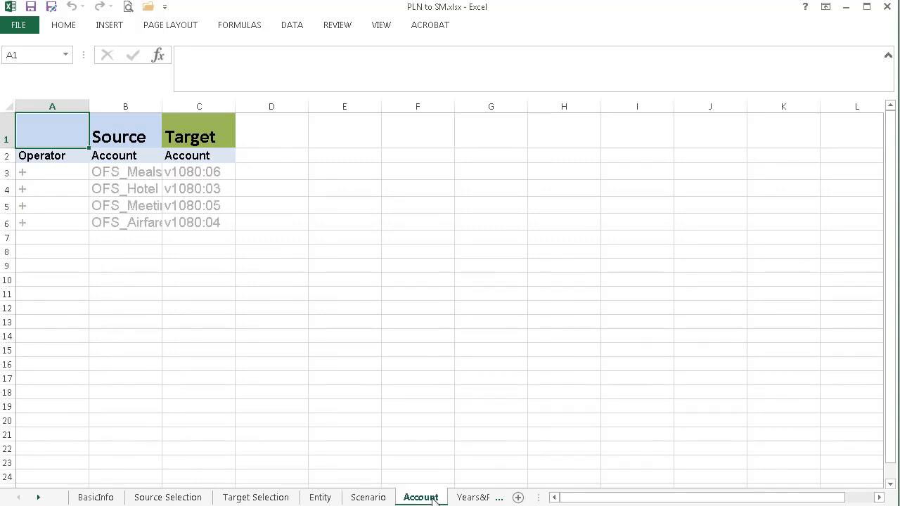
left_click(424, 498)
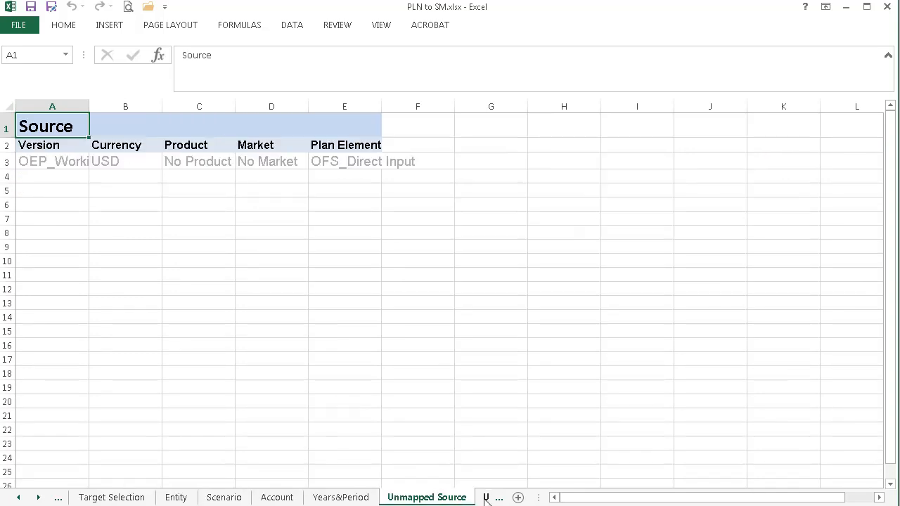
left_click(94, 498)
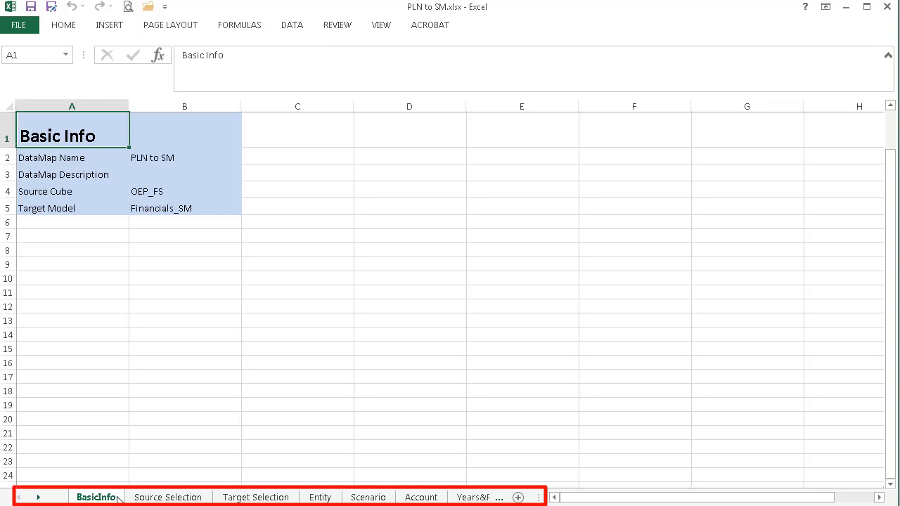